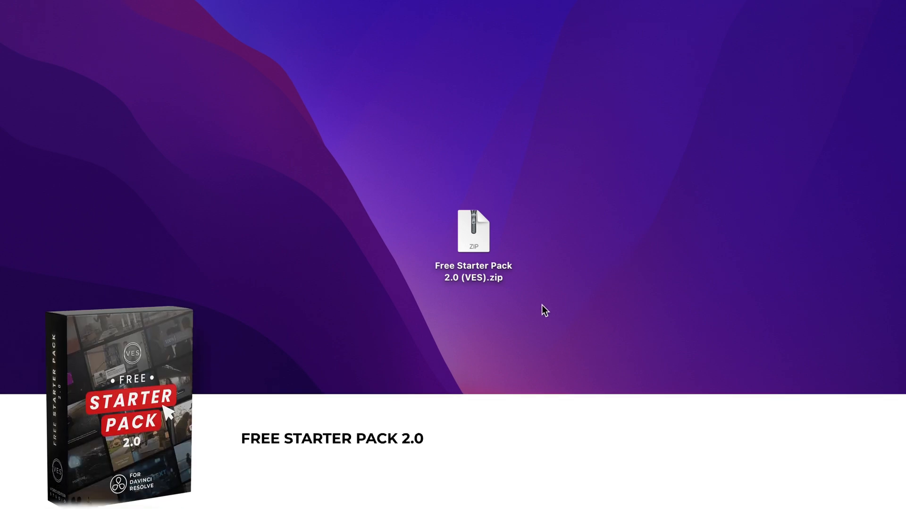
Extract the Free Starter Pack 2.0 (VES) zip on the Desktop and open the resulting folder.
double_click(473, 231)
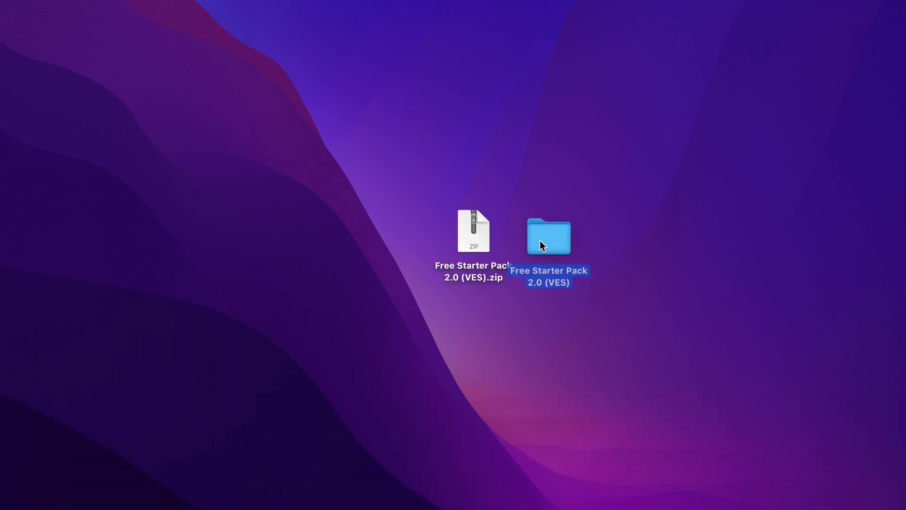
double_click(549, 235)
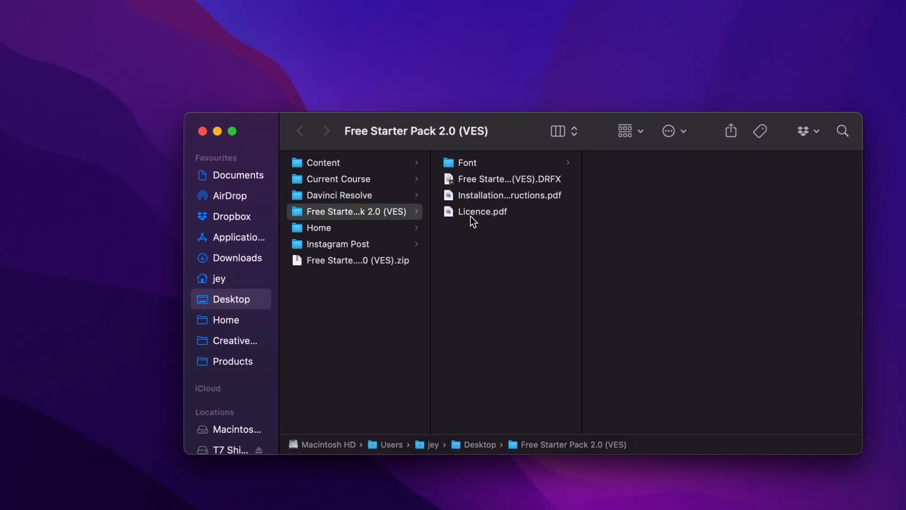
Open the pack's Font folder and select all 66 font files inside it.
left_click(508, 194)
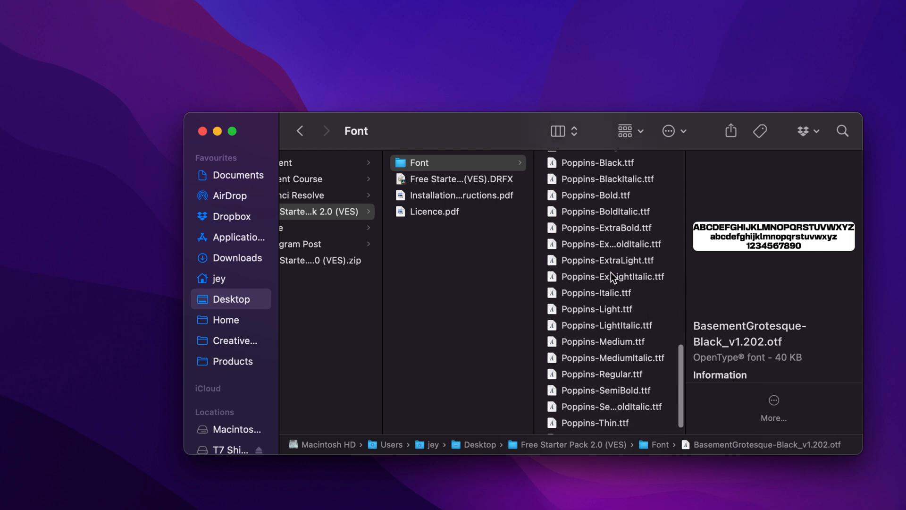
scroll("down", 3)
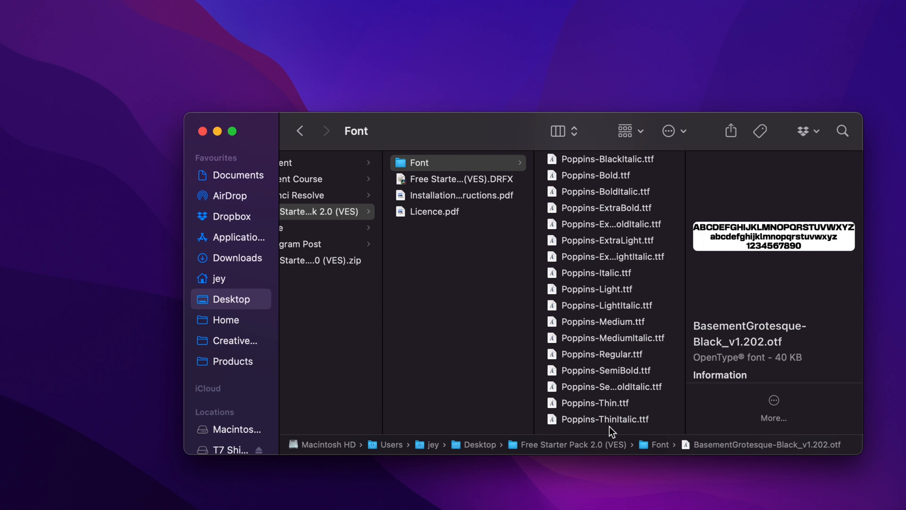
mouse_move(606, 377)
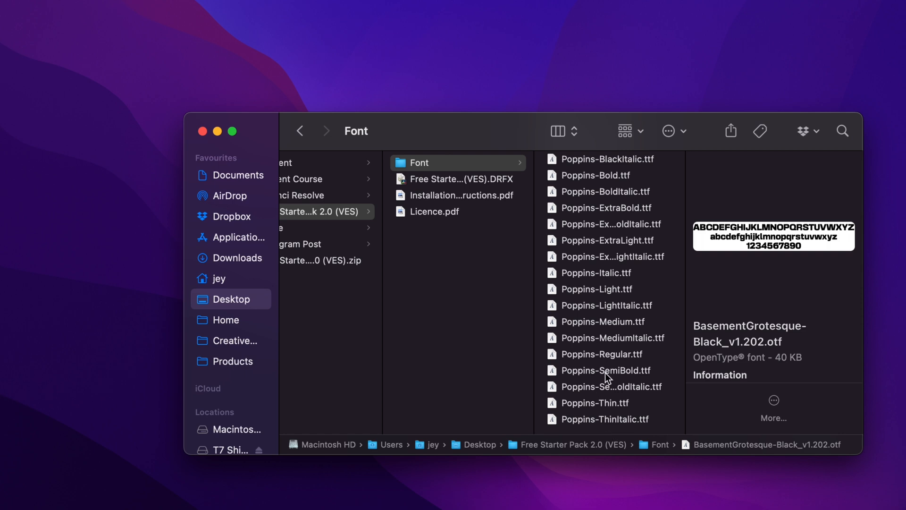
mouse_move(593, 421)
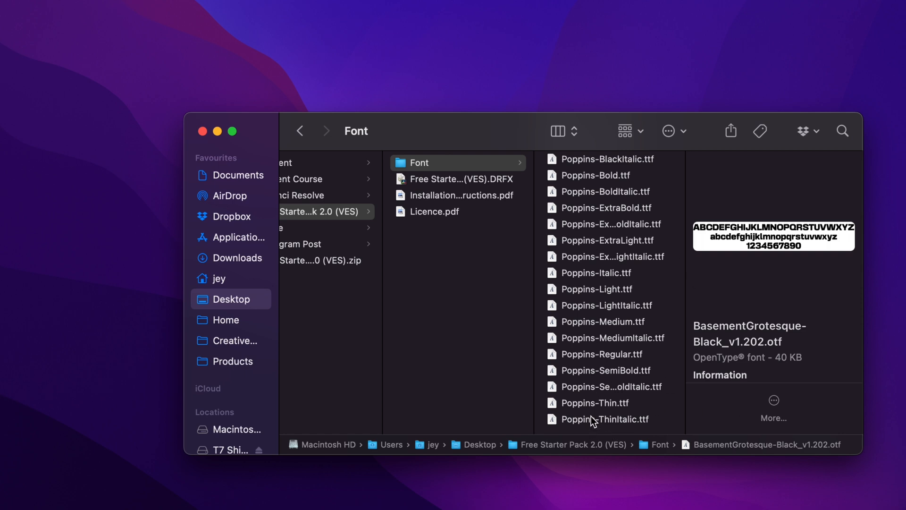
key("cmd+a")
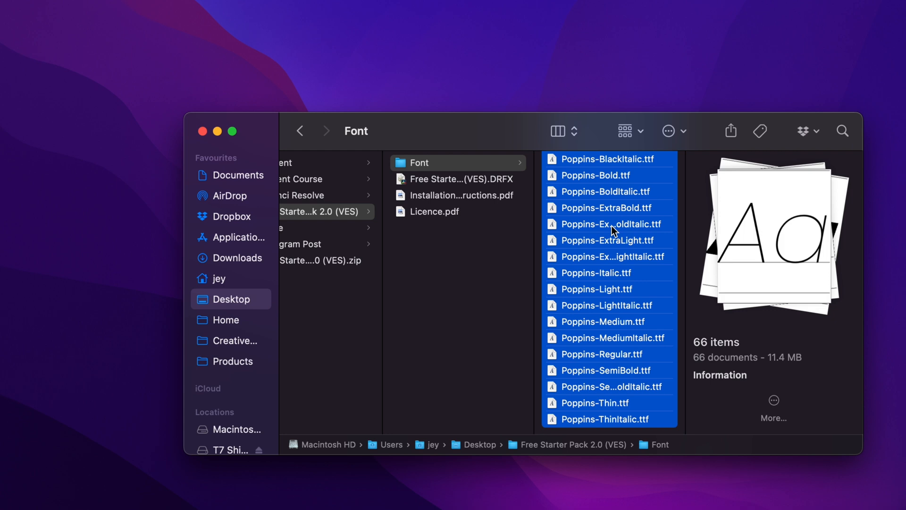
Install the pack's DRFX bundle into Resolve, choosing Overwrite to replace the existing one.
left_click(459, 179)
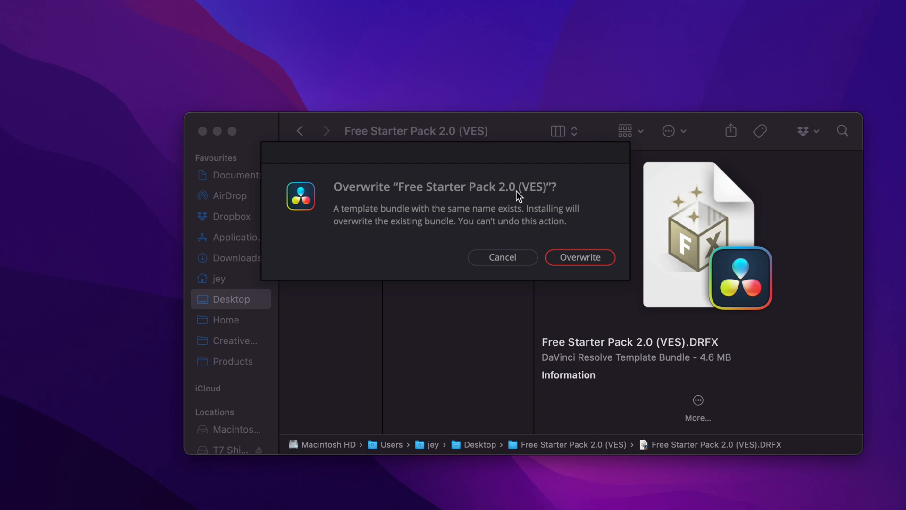
mouse_move(565, 276)
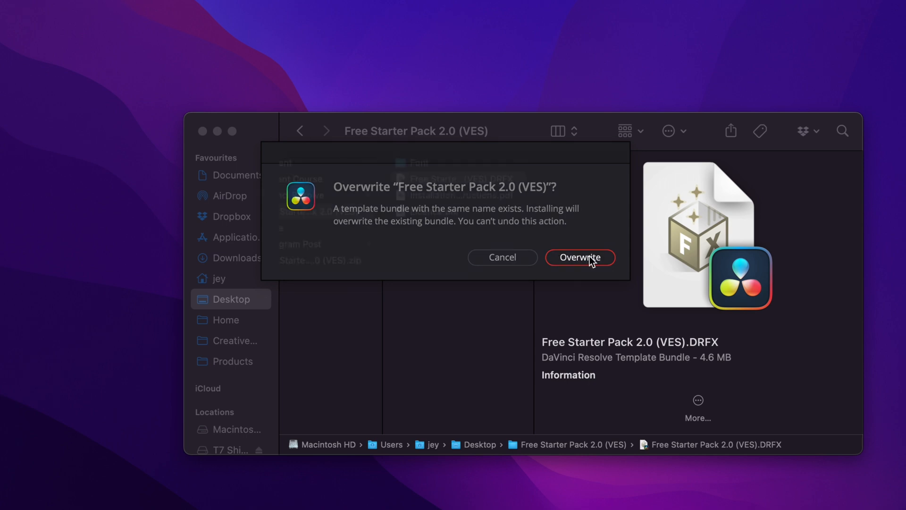
left_click(580, 257)
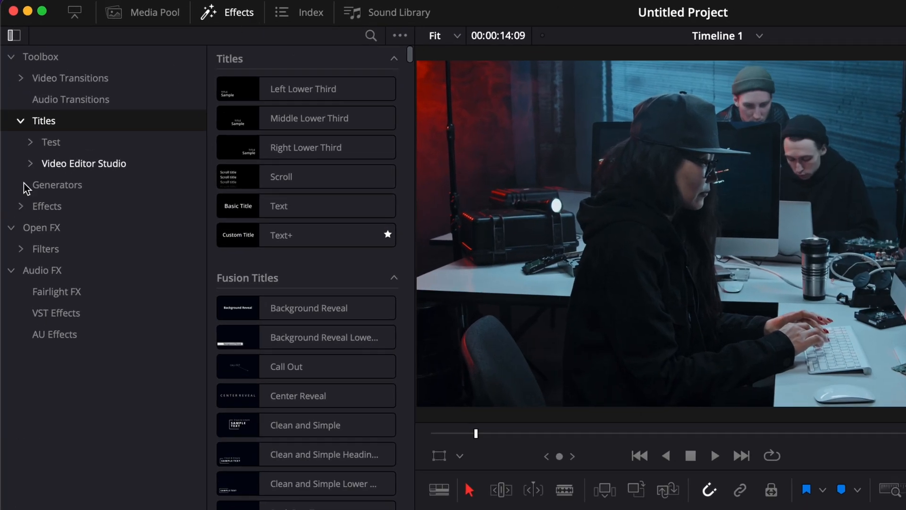
From Video Editor Studio > Free Starter Pack 2.0, place Modern Flicker on Video 2 above the footage.
left_click(30, 163)
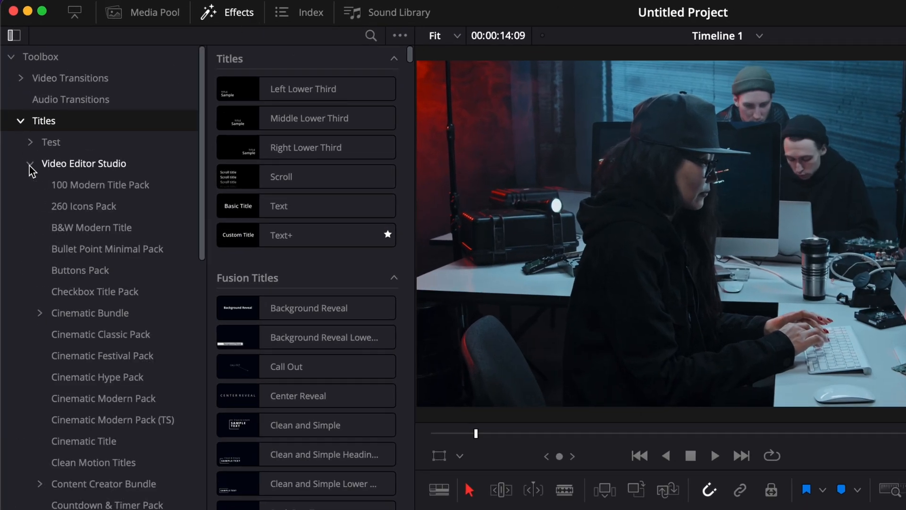
scroll("down", 3)
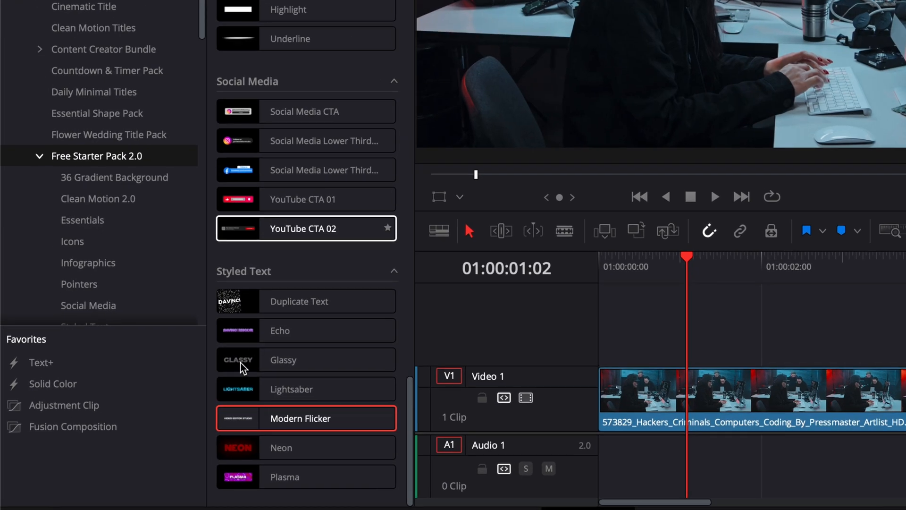
left_click(291, 389)
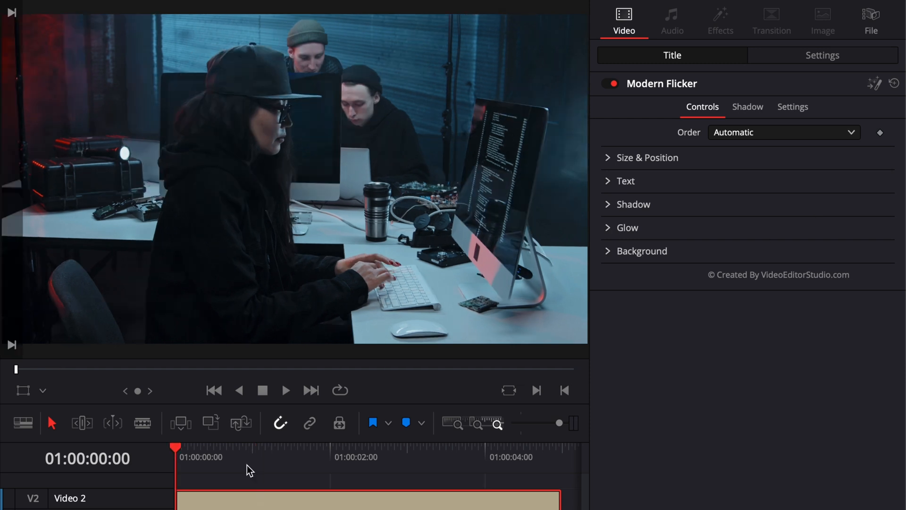
left_click(285, 390)
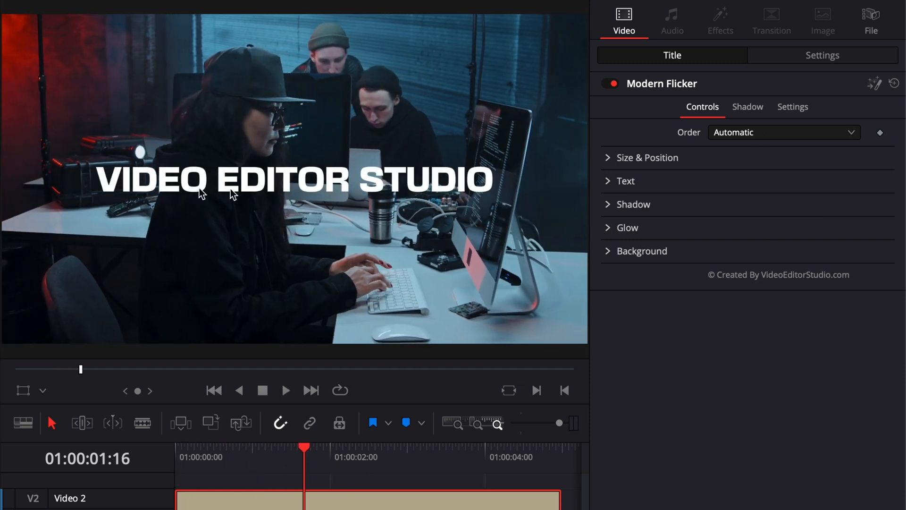
left_click(783, 132)
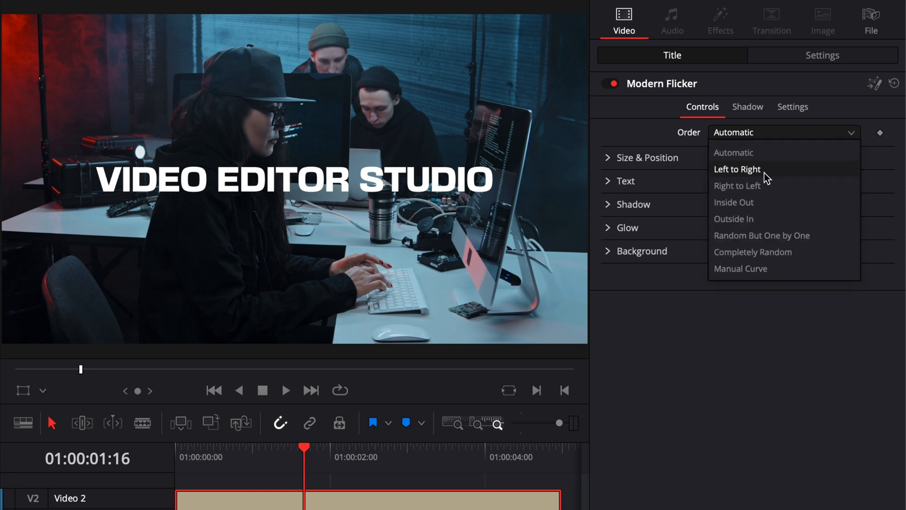
left_click(737, 186)
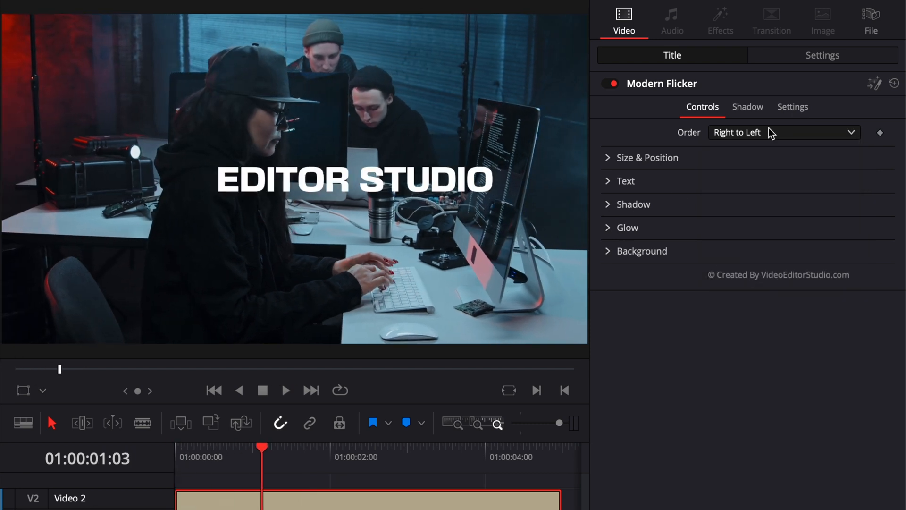
left_click(783, 132)
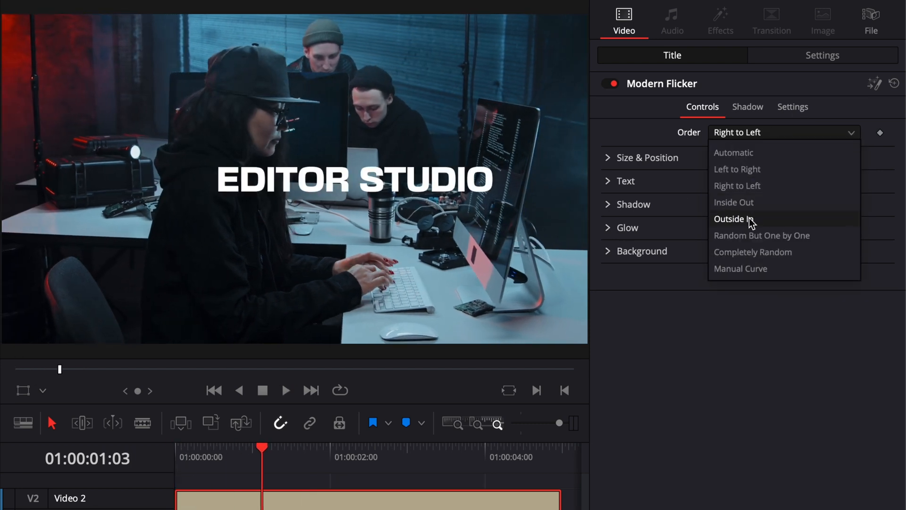
mouse_move(762, 235)
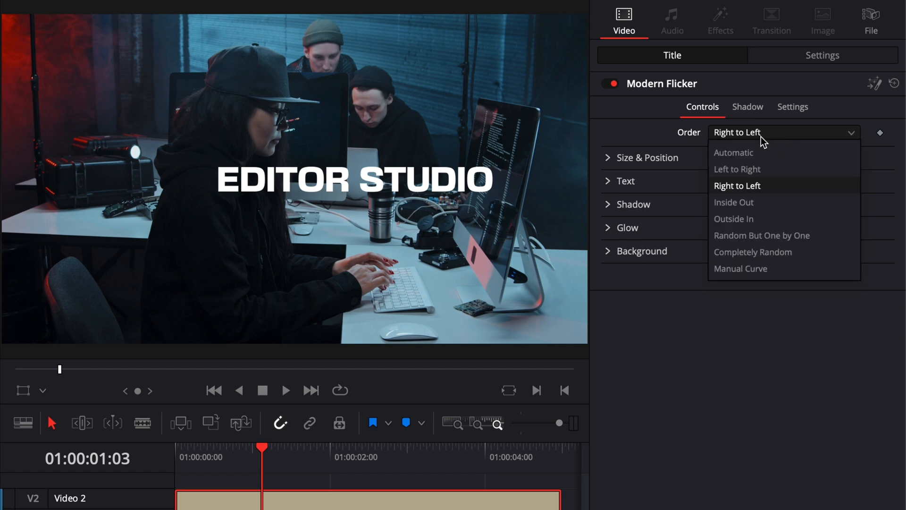
left_click(734, 153)
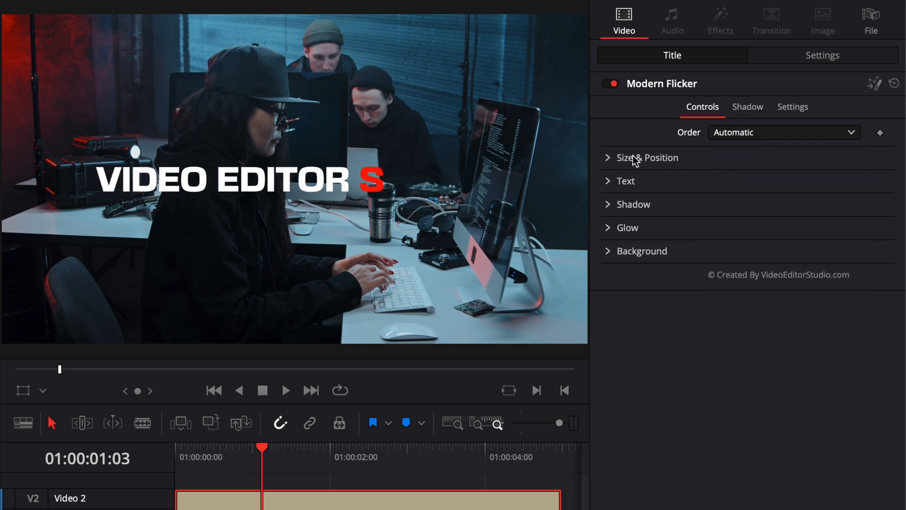
Under Size & Position, lower the title toward Center Y 0.196 and adjust its size.
left_click(646, 158)
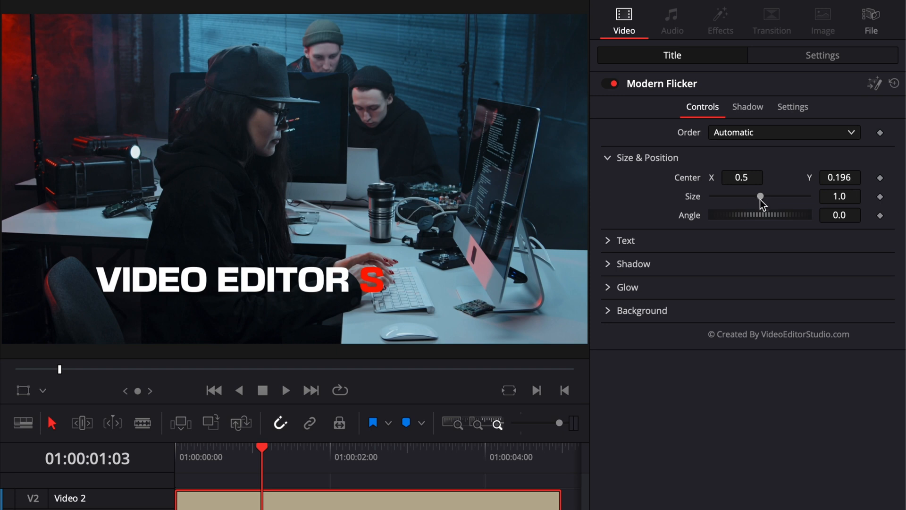
left_click_drag(761, 197, 759, 196)
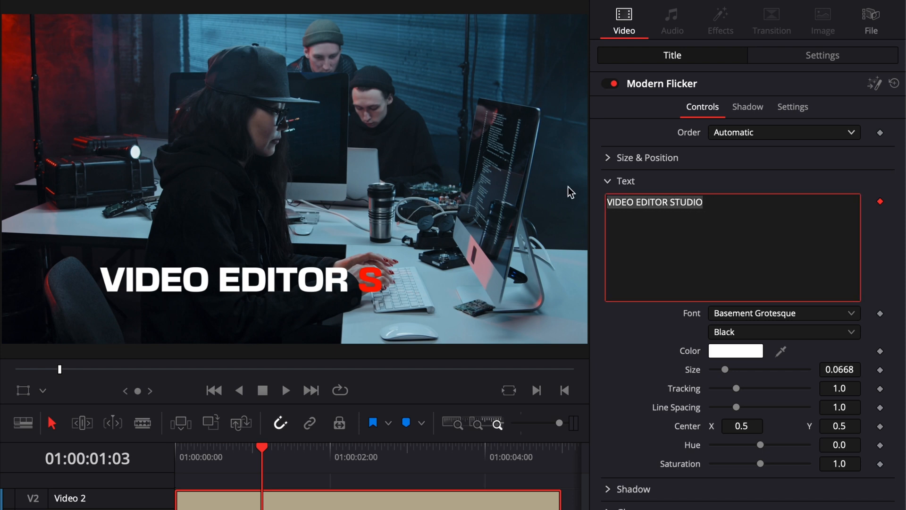
Replace the title's text with DAVINCI RESOLVE.
type("DAVINCI")
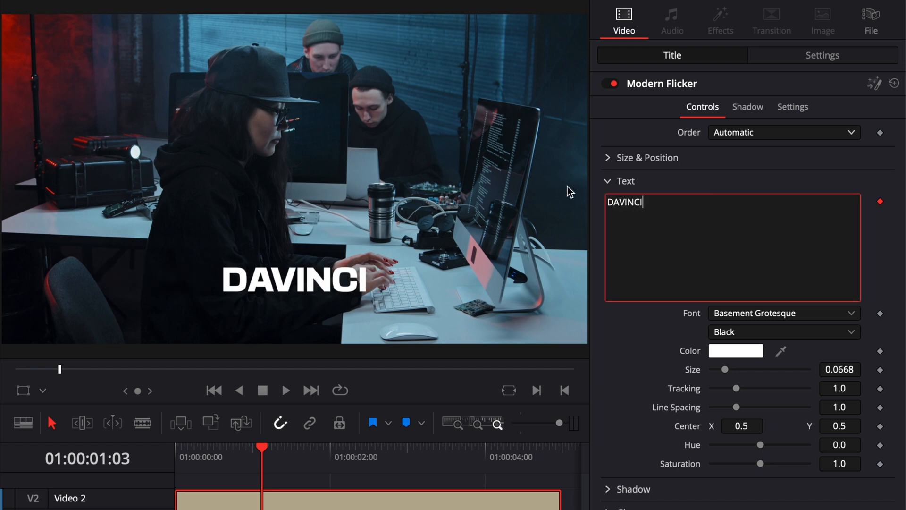
type("RESOLVE")
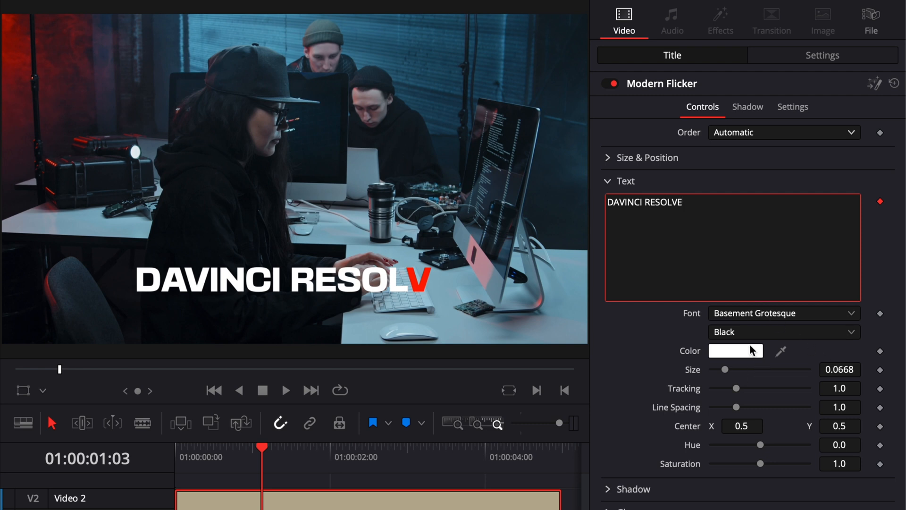
mouse_move(354, 317)
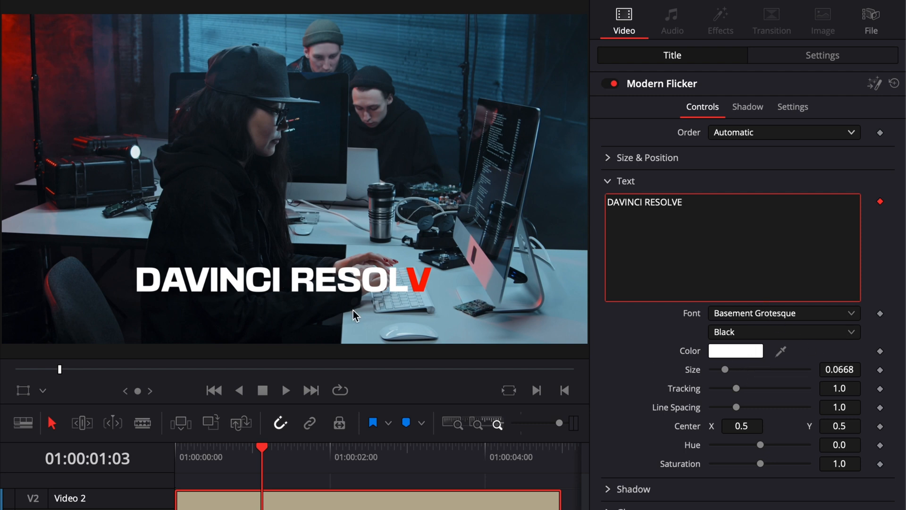
mouse_move(410, 273)
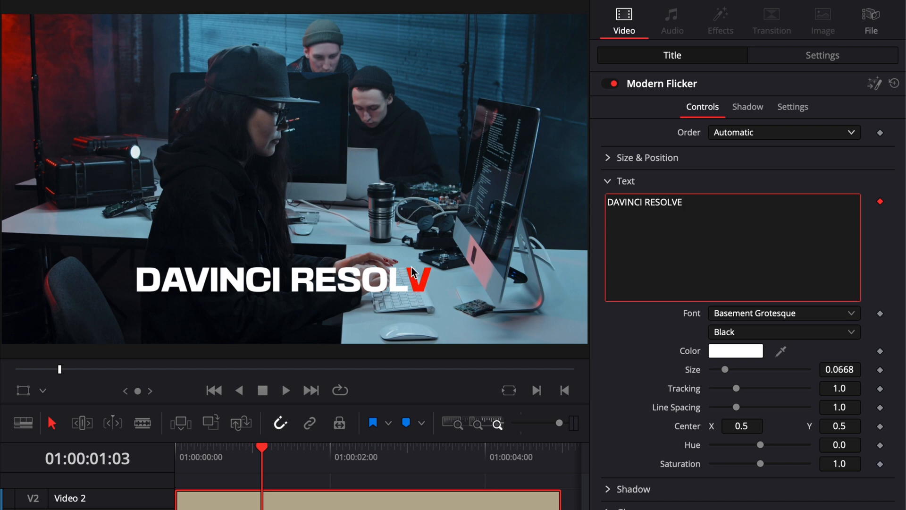
mouse_move(737, 352)
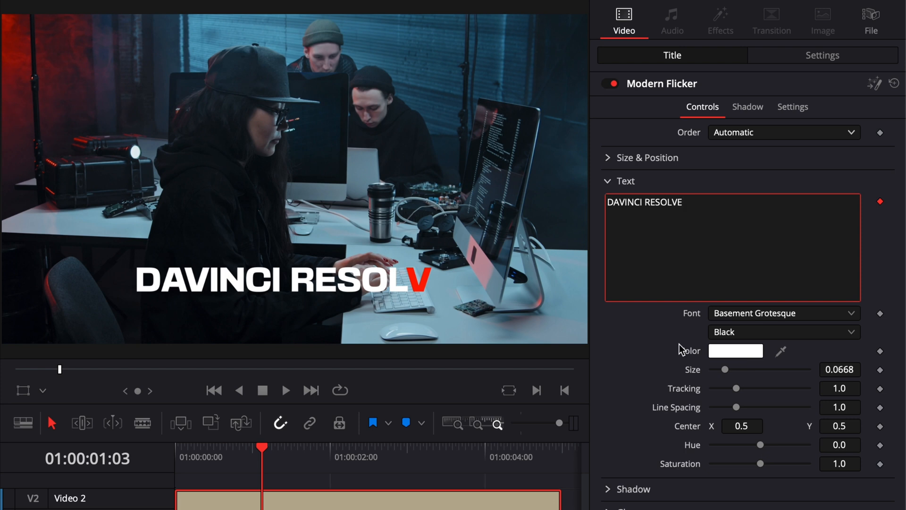
mouse_move(433, 276)
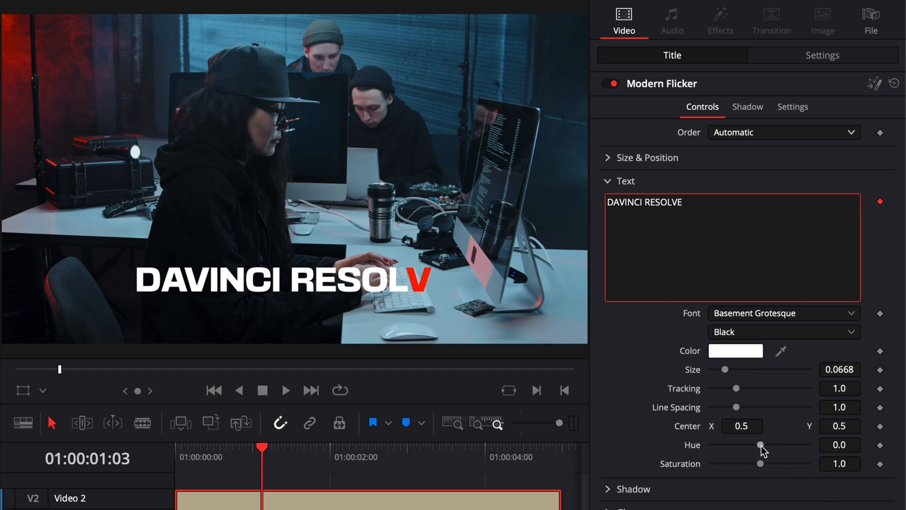
Bring the accent letter's Hue and Saturation to 0.0 and raise Tracking to about 1.228.
left_click_drag(761, 445, 776, 444)
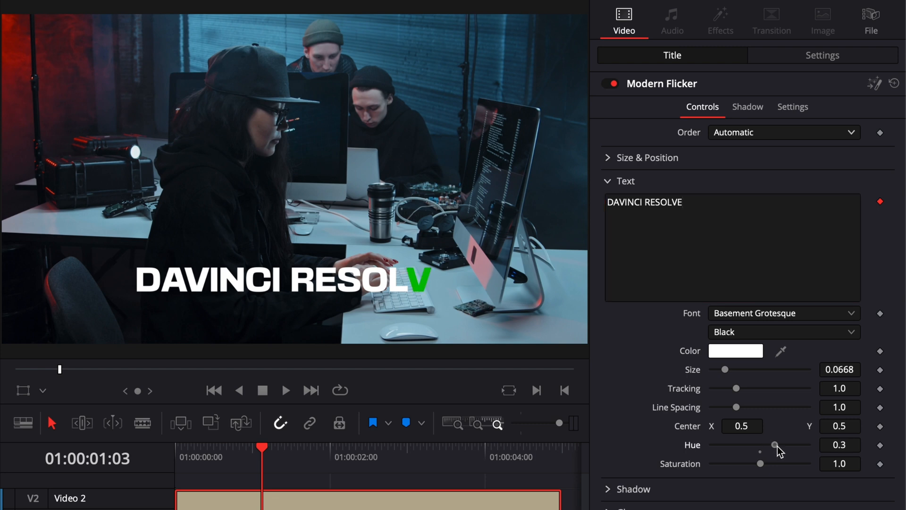
left_click_drag(777, 446, 723, 446)
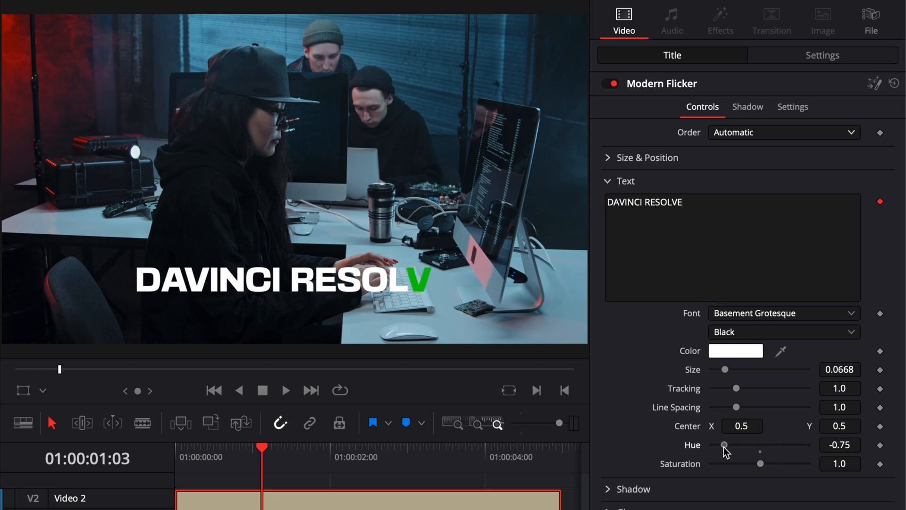
left_click_drag(724, 445, 784, 444)
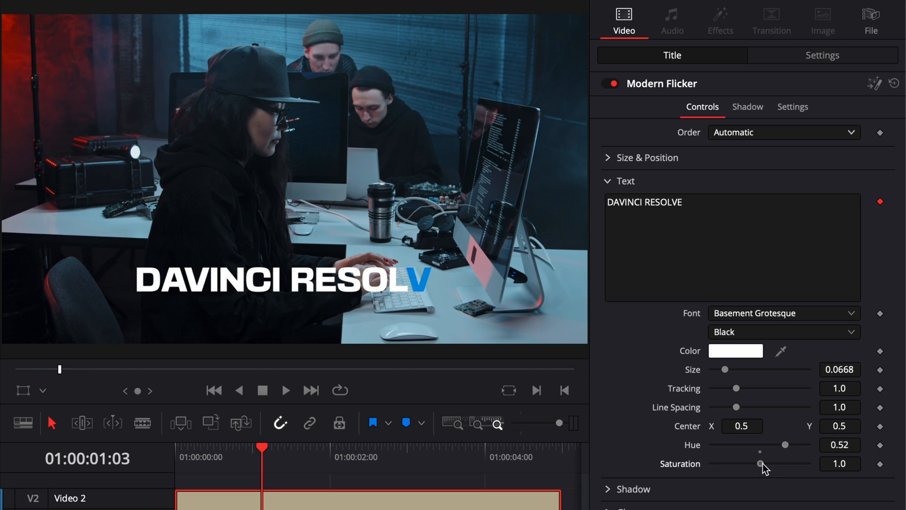
left_click_drag(761, 463, 777, 463)
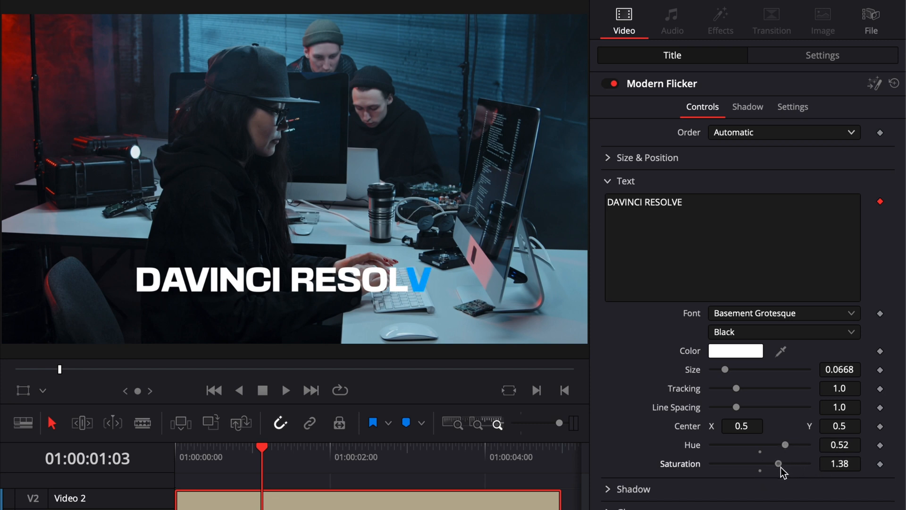
left_click_drag(778, 462, 712, 462)
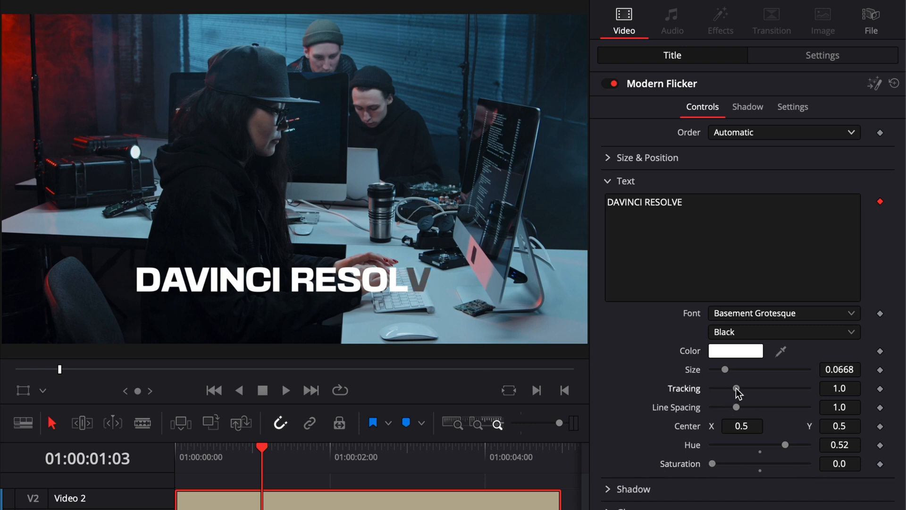
left_click_drag(737, 388, 743, 388)
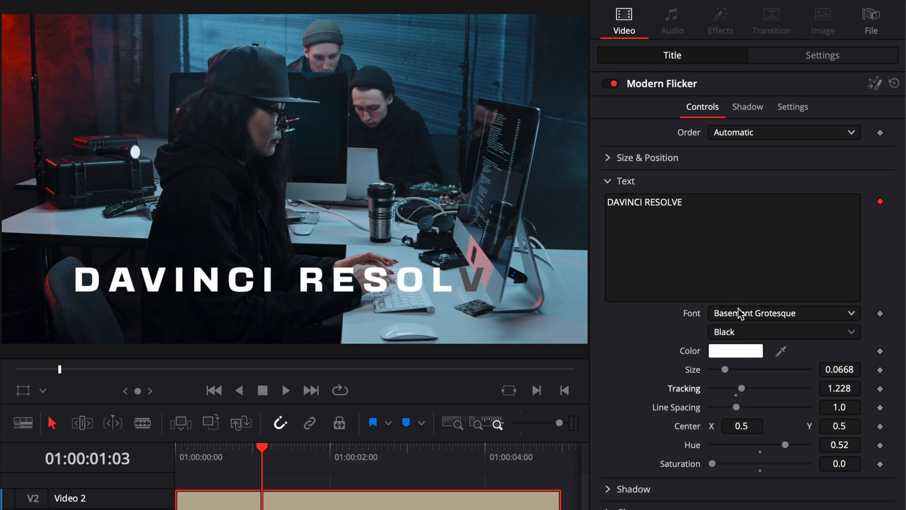
mouse_move(657, 243)
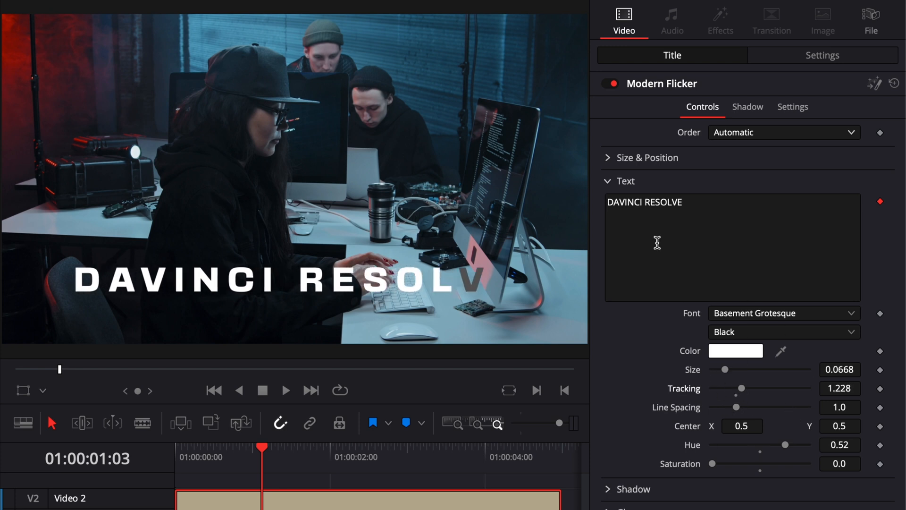
Enable the title's drop Shadow and adjust its Shadow Strength.
left_click(607, 181)
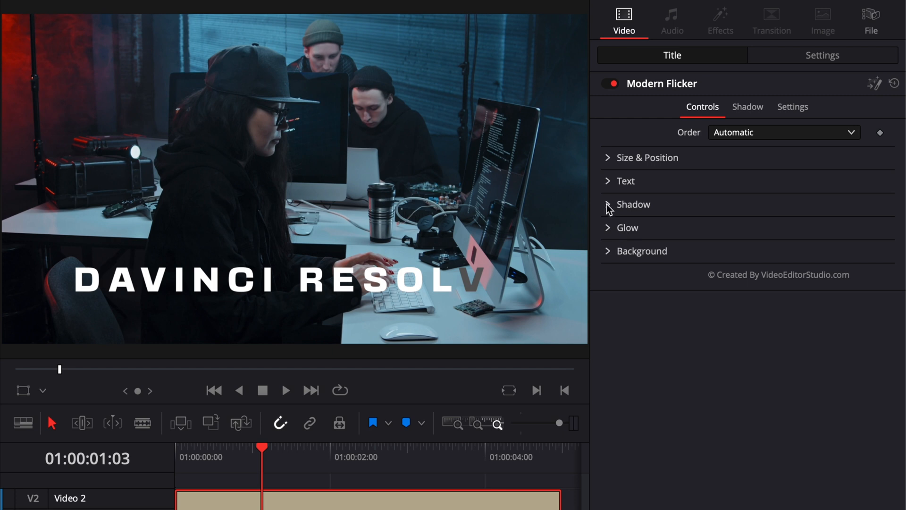
left_click(632, 204)
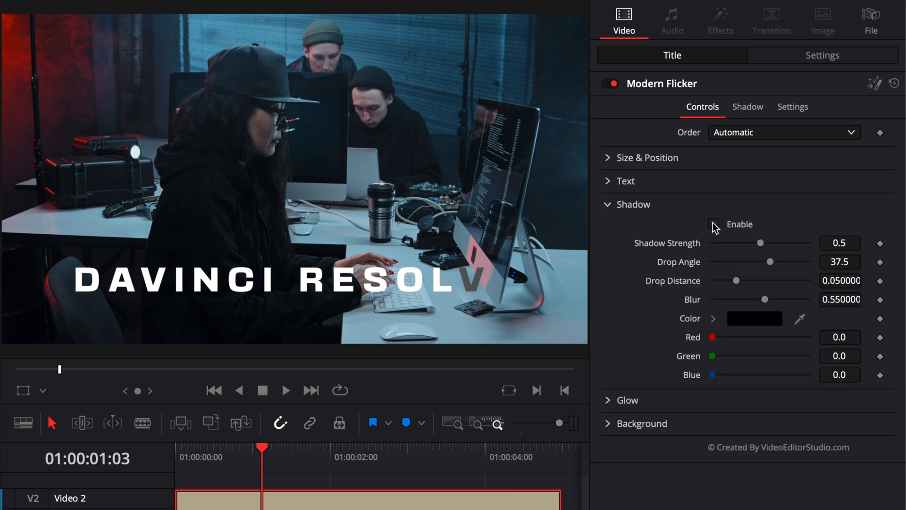
left_click(713, 225)
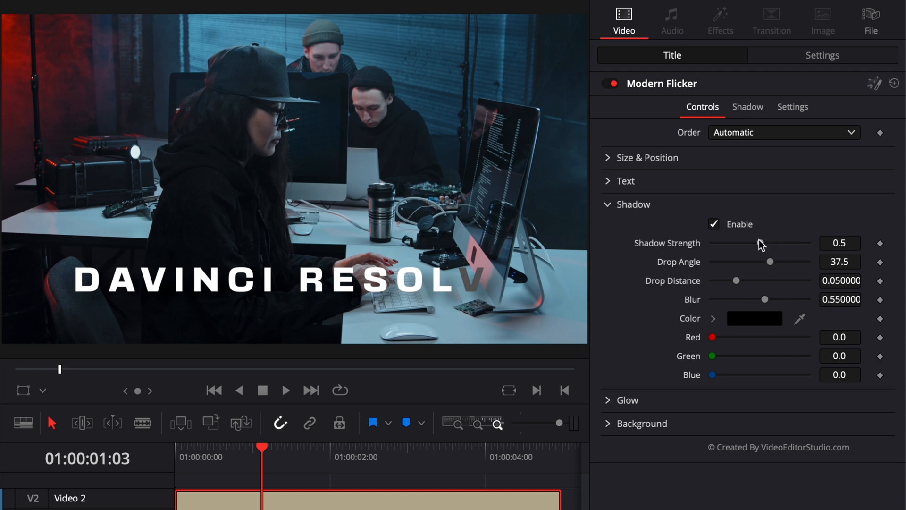
left_click_drag(759, 246, 777, 245)
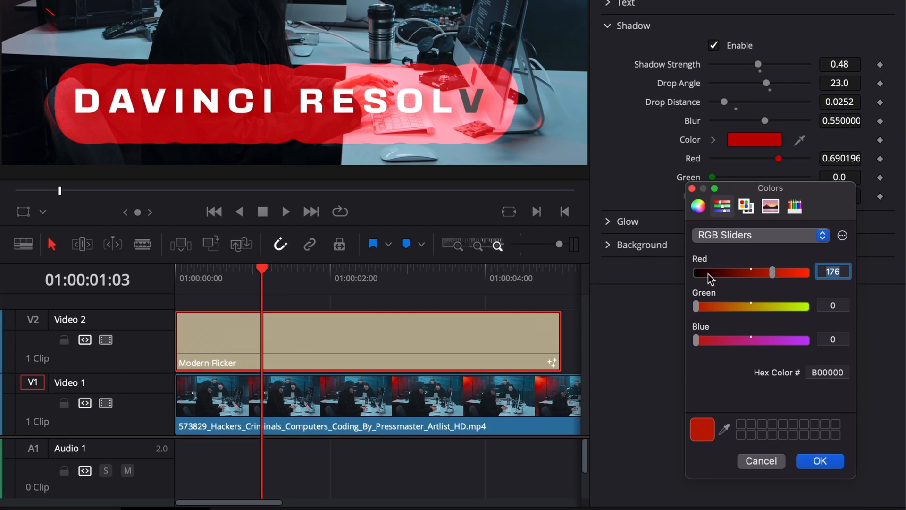
mouse_move(748, 441)
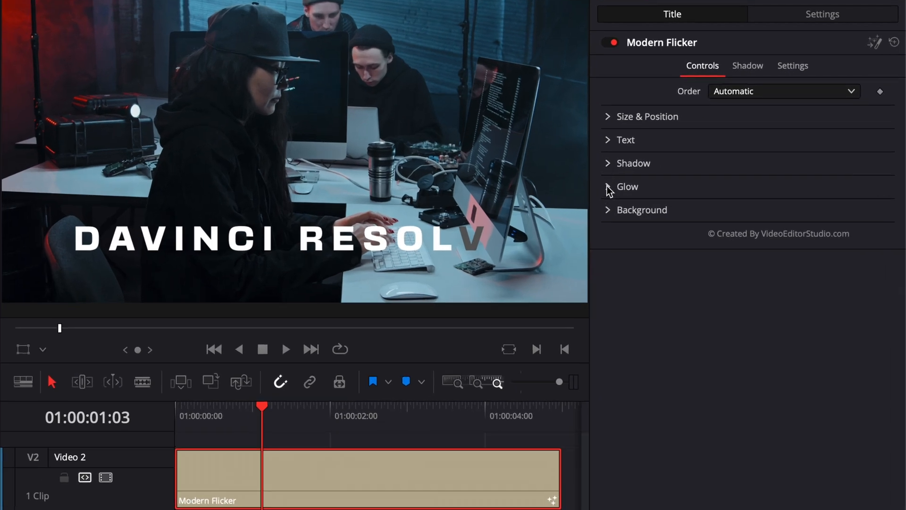
Enable Glow with Gain lowered to about 0.59, toggling it off and on to compare.
left_click(608, 186)
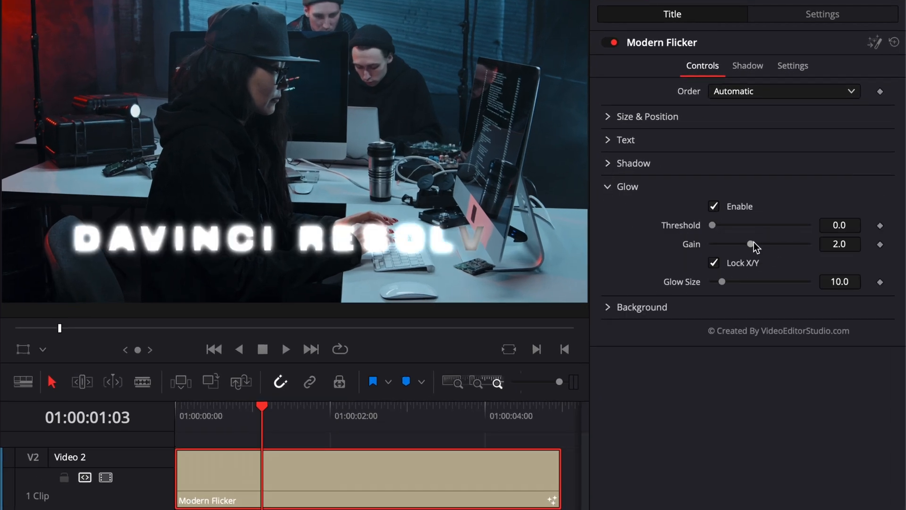
left_click_drag(751, 243, 730, 244)
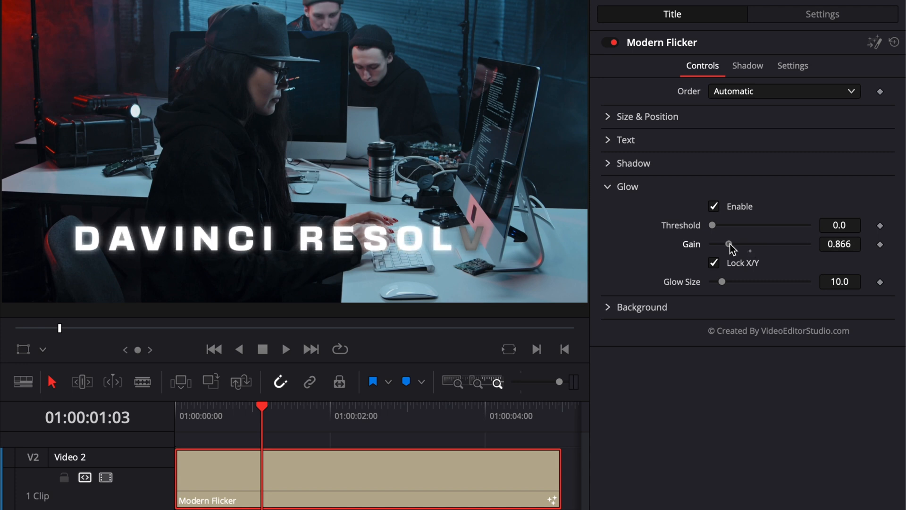
left_click_drag(728, 243, 721, 244)
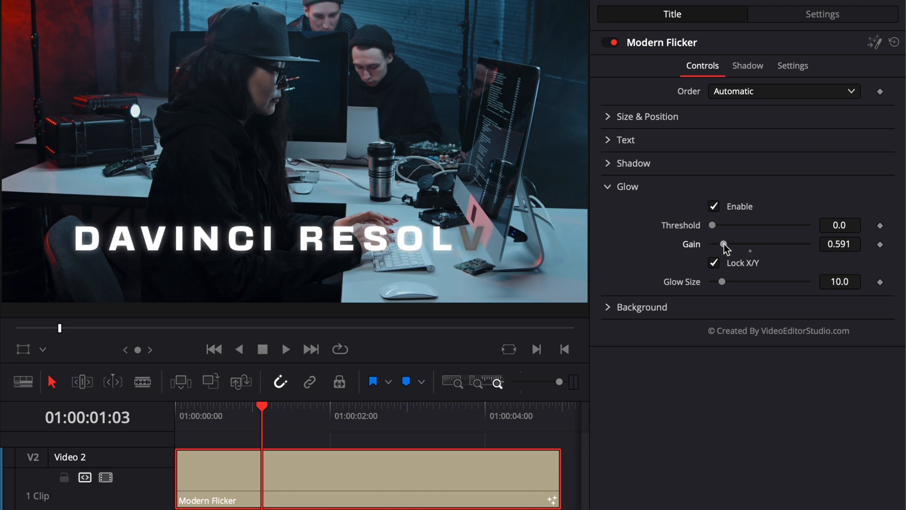
left_click(714, 207)
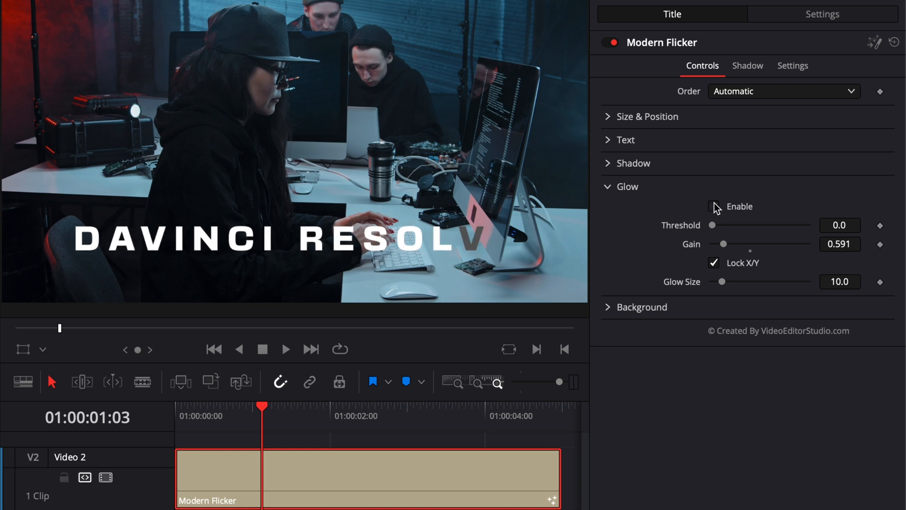
left_click(713, 207)
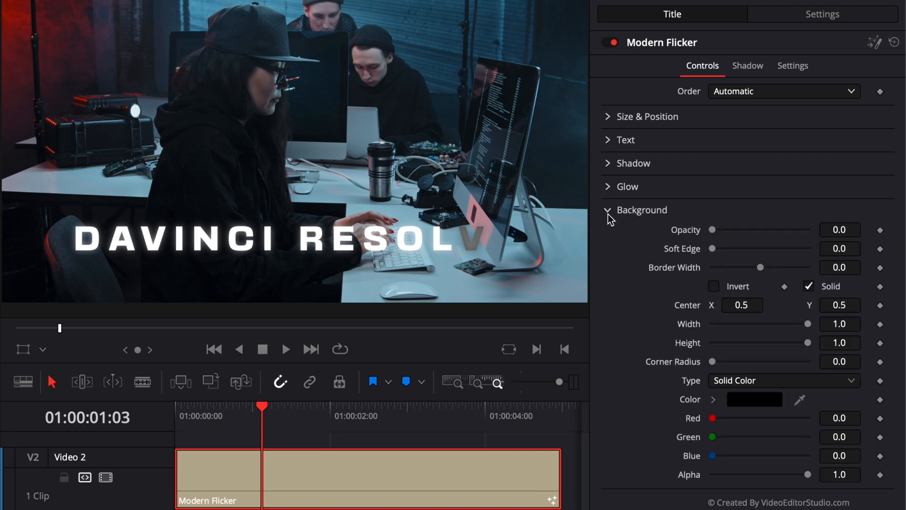
mouse_move(241, 274)
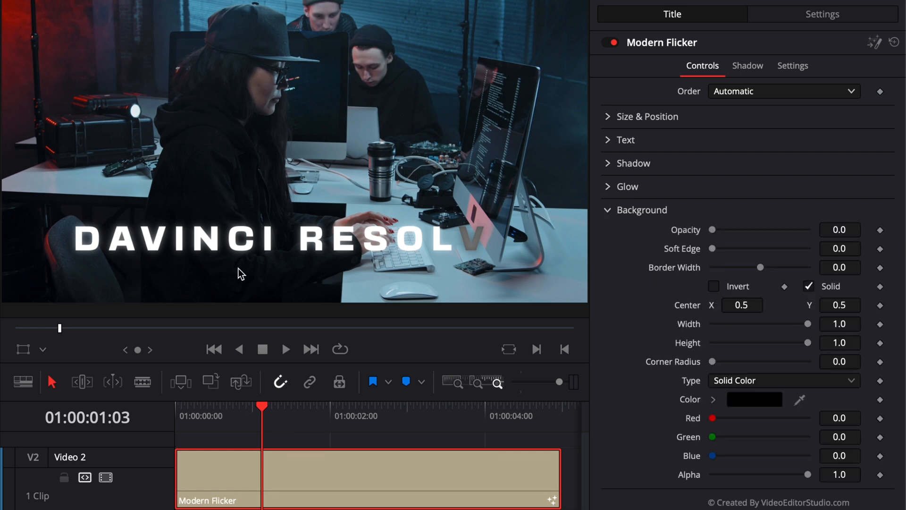
mouse_move(196, 122)
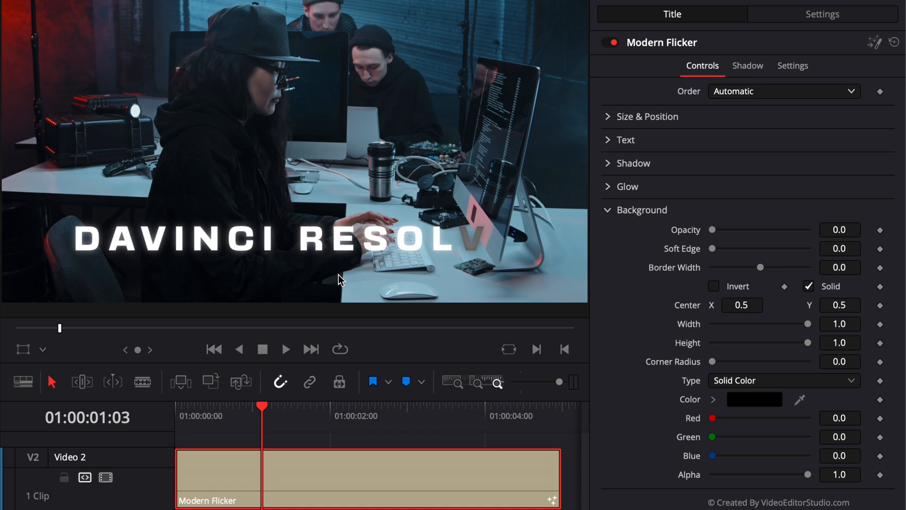
mouse_move(713, 234)
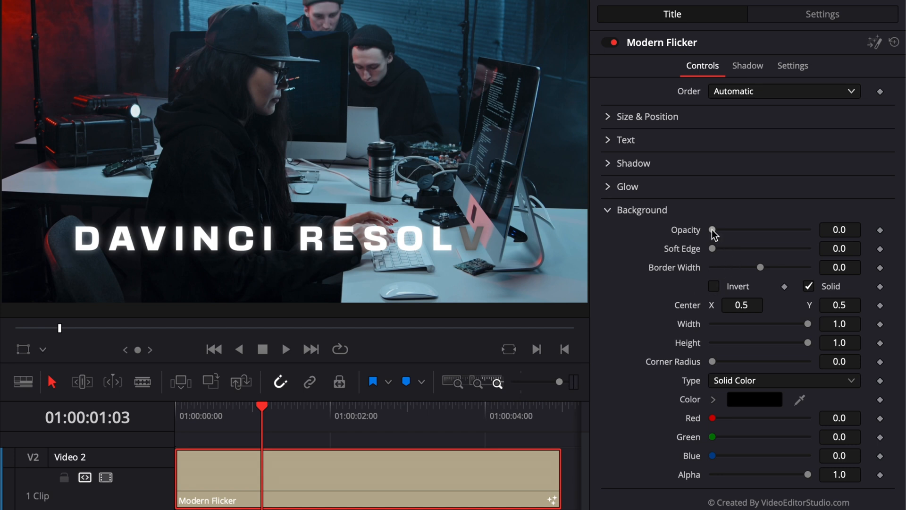
Raise the black Background opacity to 1.0, then settle it around 0.4 so footage shows through.
left_click_drag(713, 230, 720, 230)
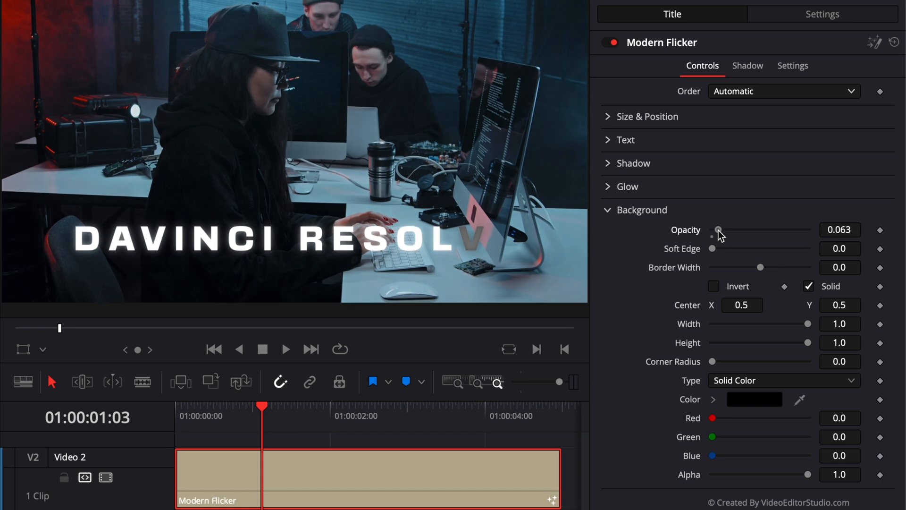
left_click_drag(719, 229, 808, 229)
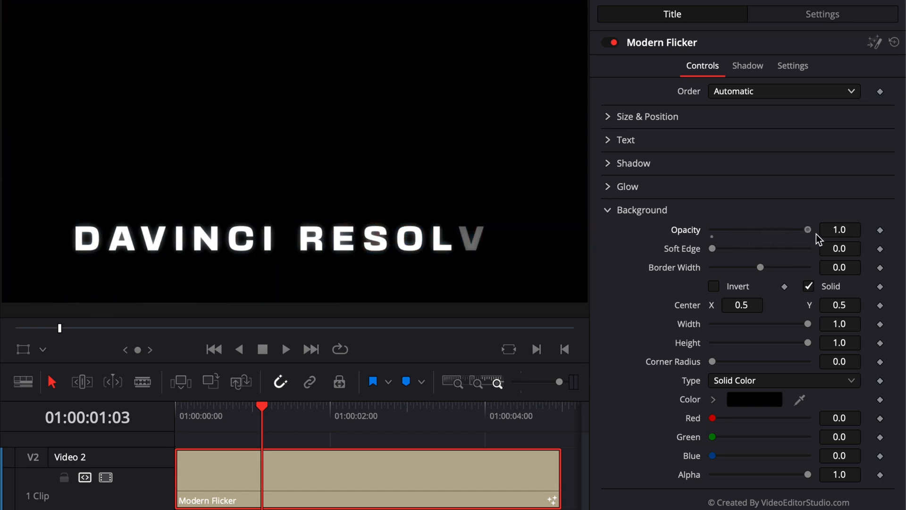
mouse_move(805, 281)
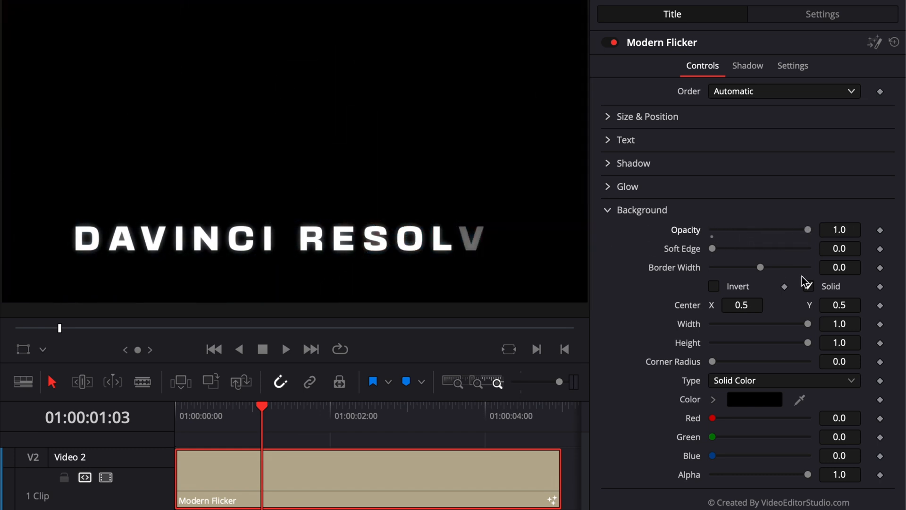
left_click_drag(808, 229, 779, 230)
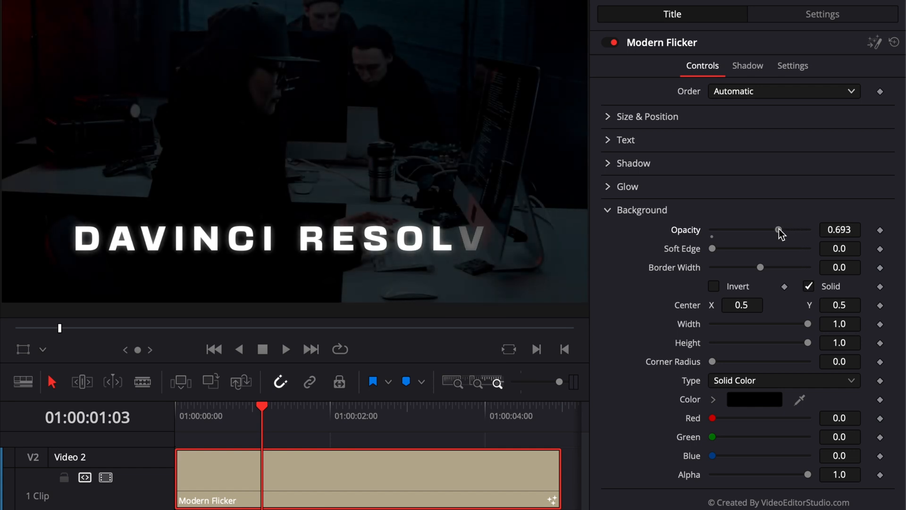
left_click_drag(779, 230, 752, 231)
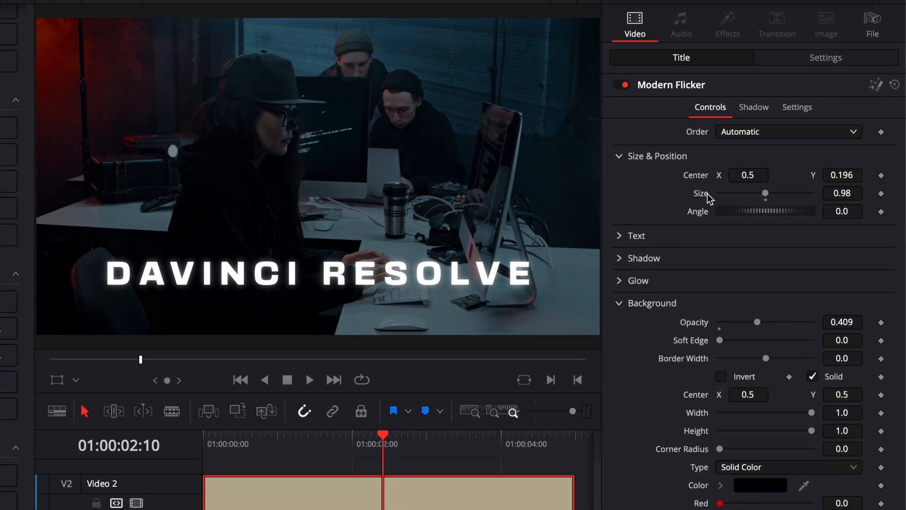
mouse_move(699, 180)
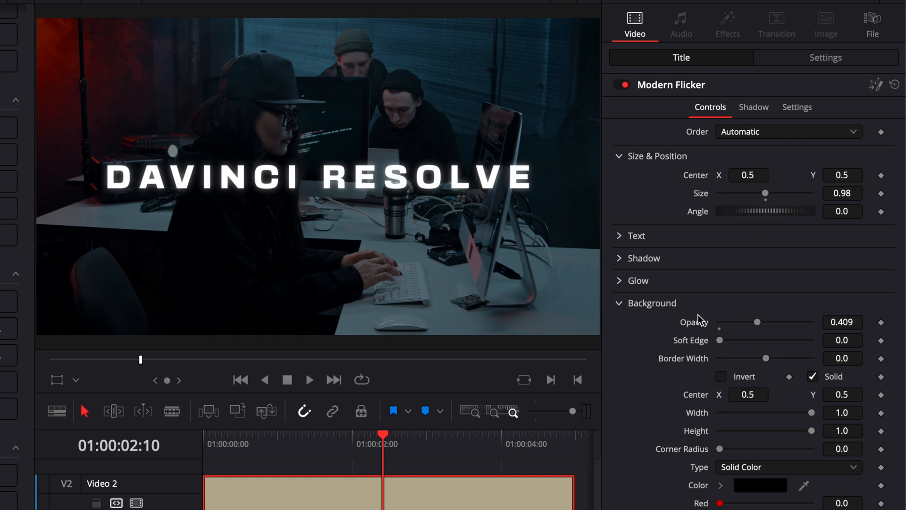
Shrink the translucent black background into a rounded pill (Width 0.913, Height 0.74, Corner Radius 1.0).
left_click_drag(811, 412, 805, 412)
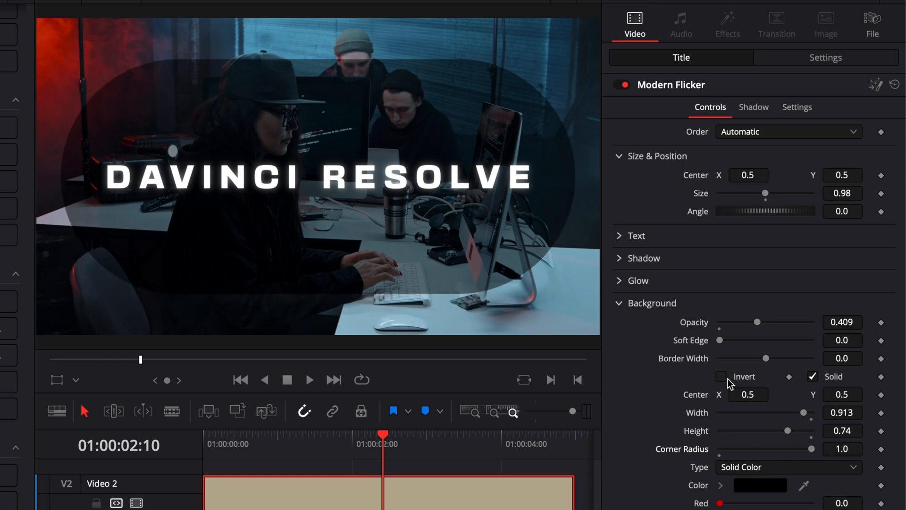
Invert the background into a vignette and set its Soft Edge to about 0.07.
left_click(721, 377)
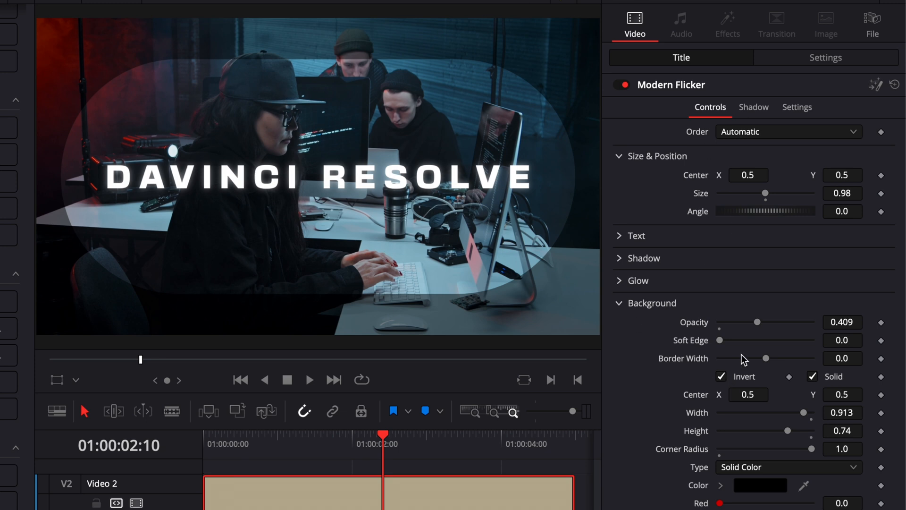
left_click_drag(719, 341, 761, 341)
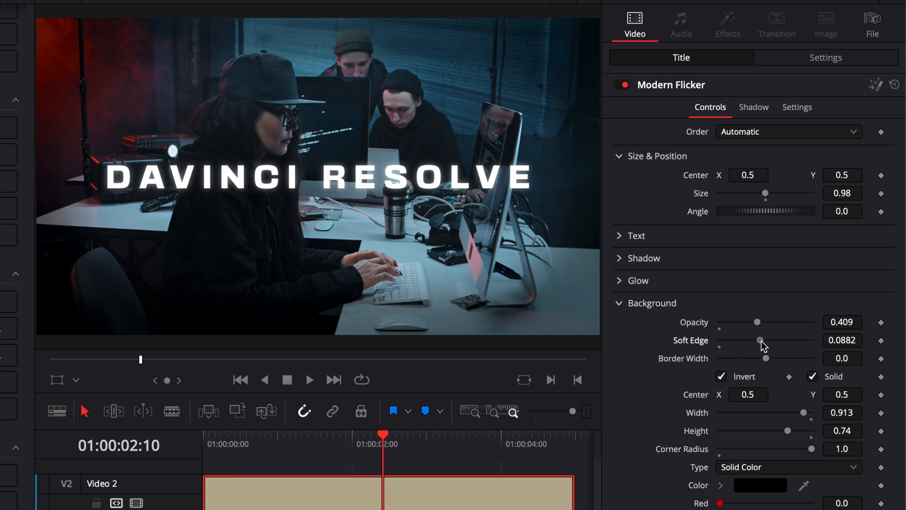
left_click_drag(761, 341, 752, 340)
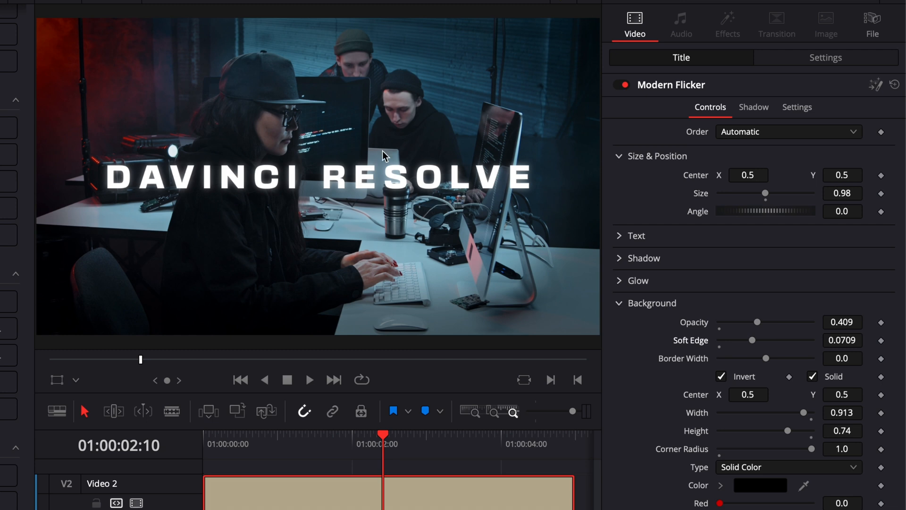
mouse_move(727, 324)
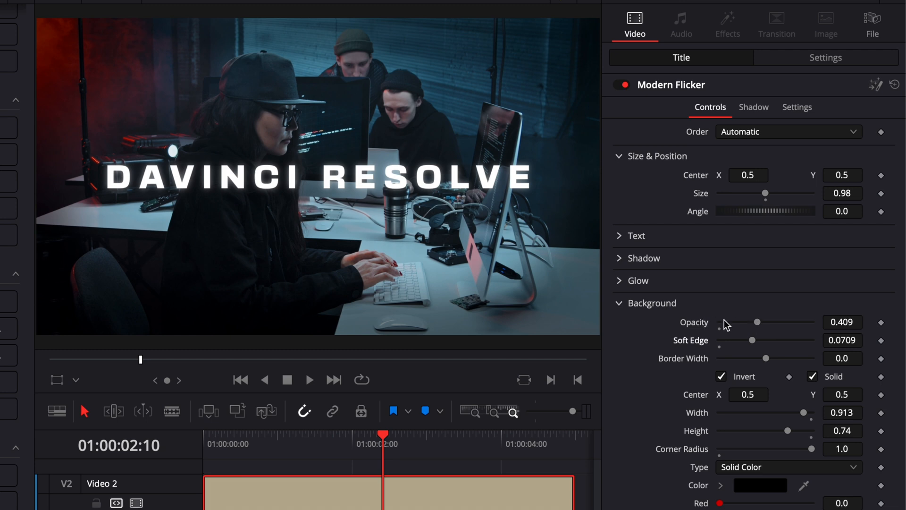
Adjust the vignette Opacity, settling on a subtle 0.087 darkening of the frame edges.
left_click_drag(758, 322, 755, 322)
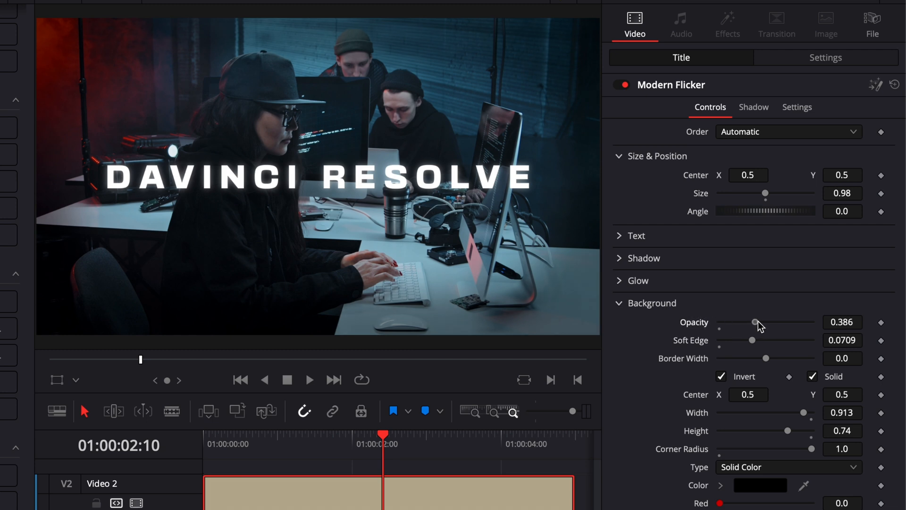
left_click_drag(755, 322, 794, 322)
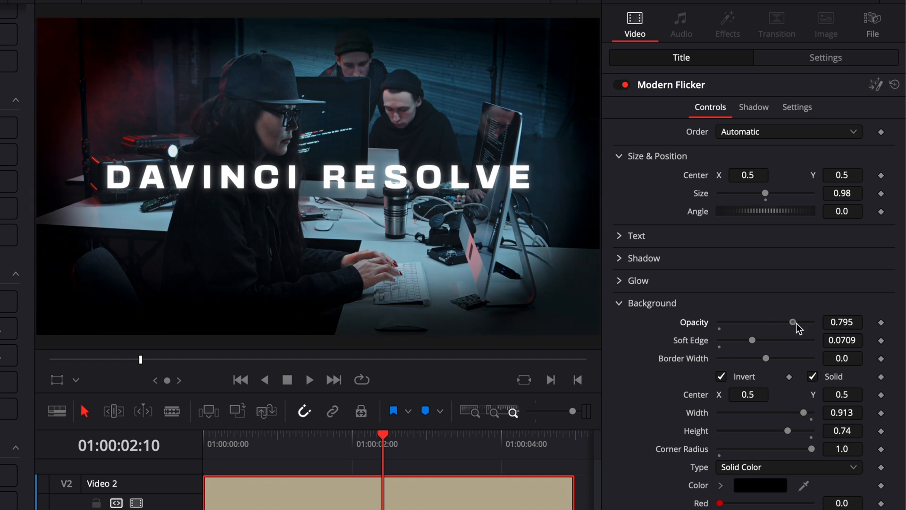
left_click_drag(792, 322, 727, 322)
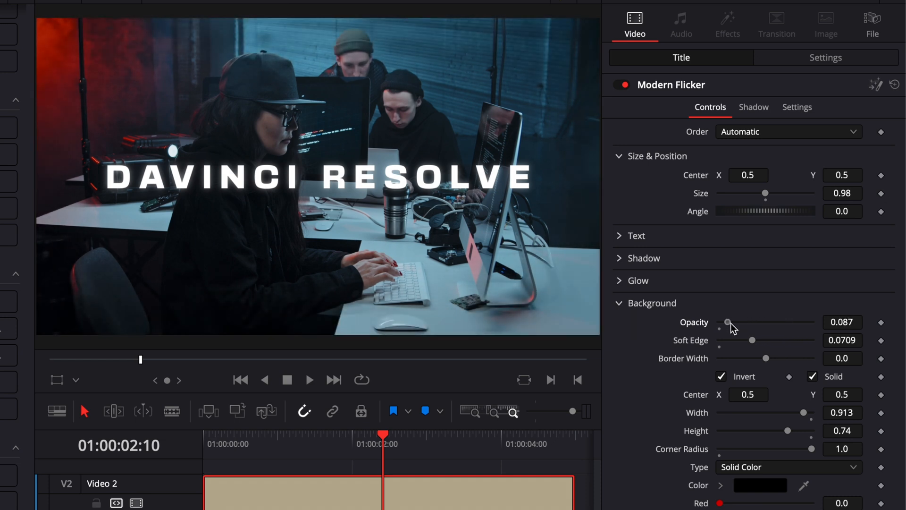